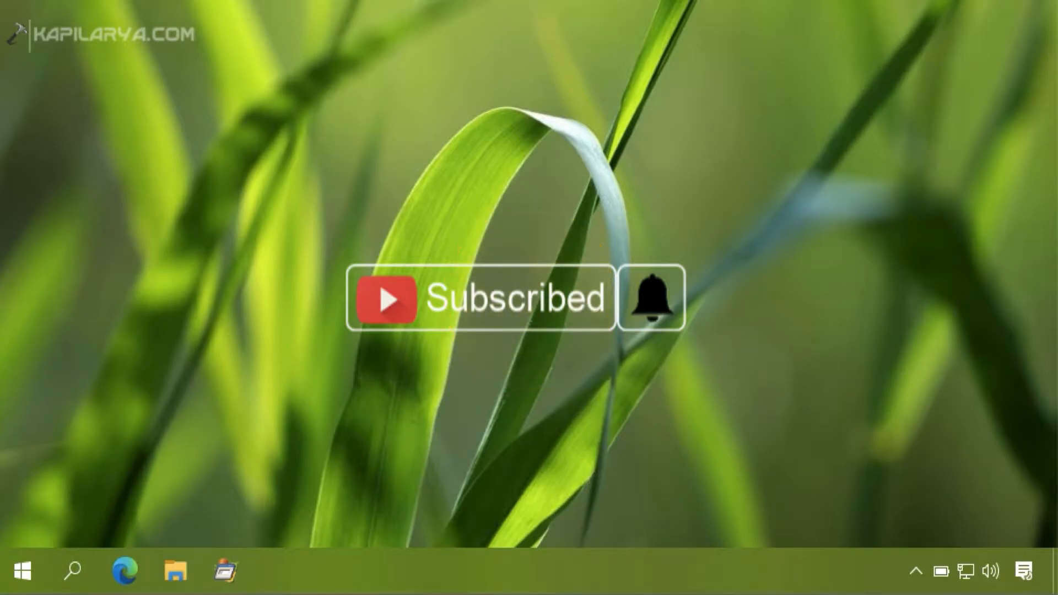
# Step: Check that Settings Your info shows TECHNOYL as Administrator, then minimize Settings
pyautogui.click(650, 298)
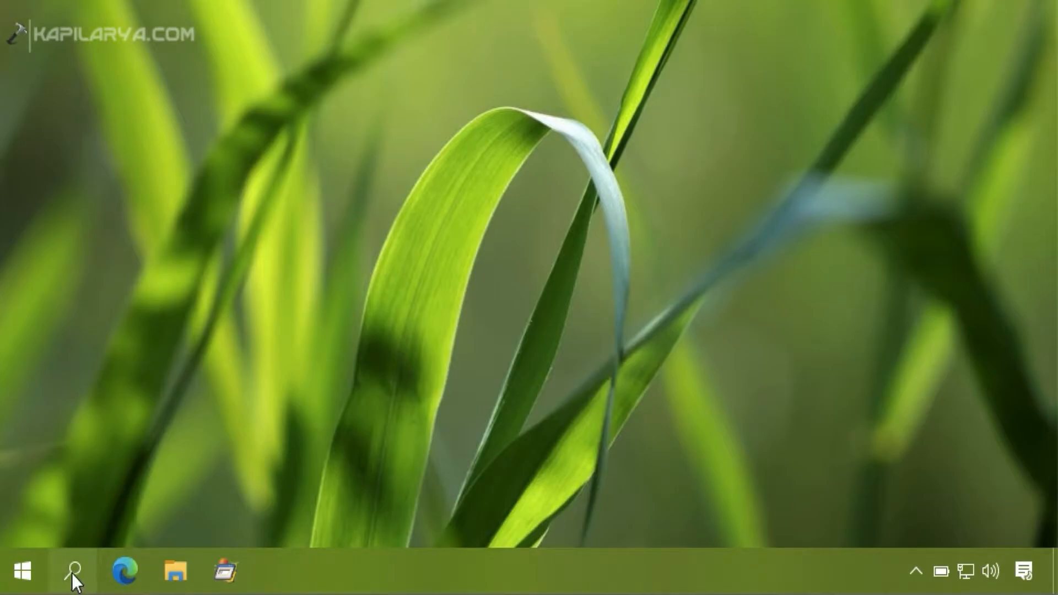
pyautogui.rightClick(24, 570)
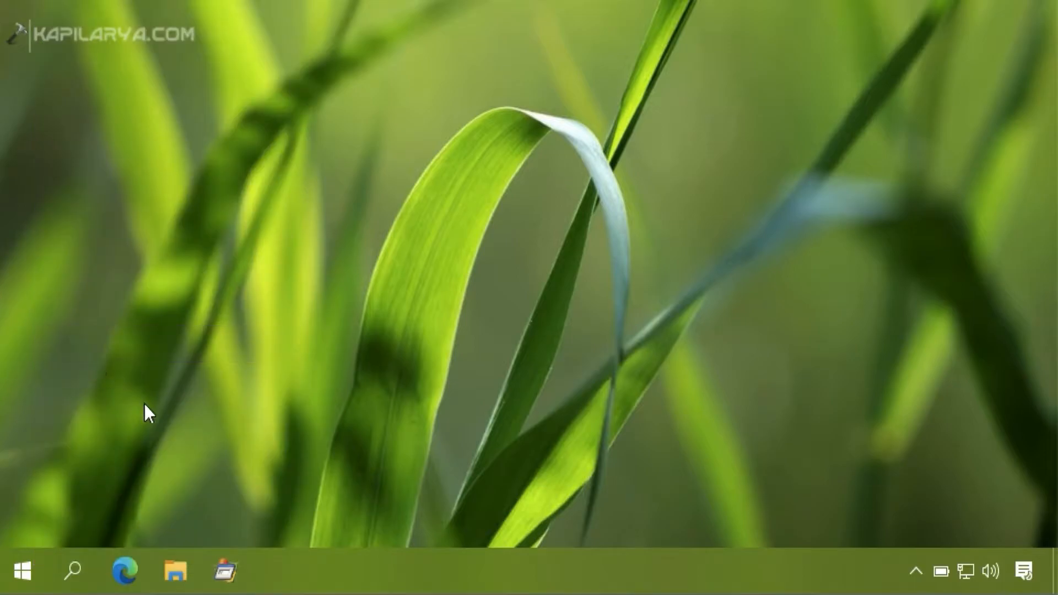
pyautogui.click(277, 571)
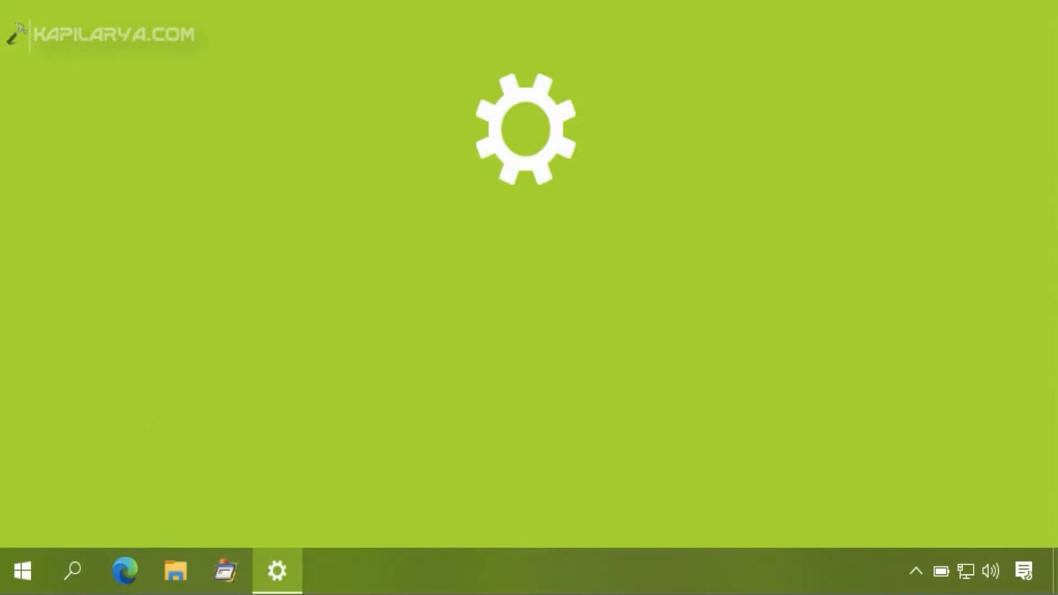
pyautogui.click(277, 571)
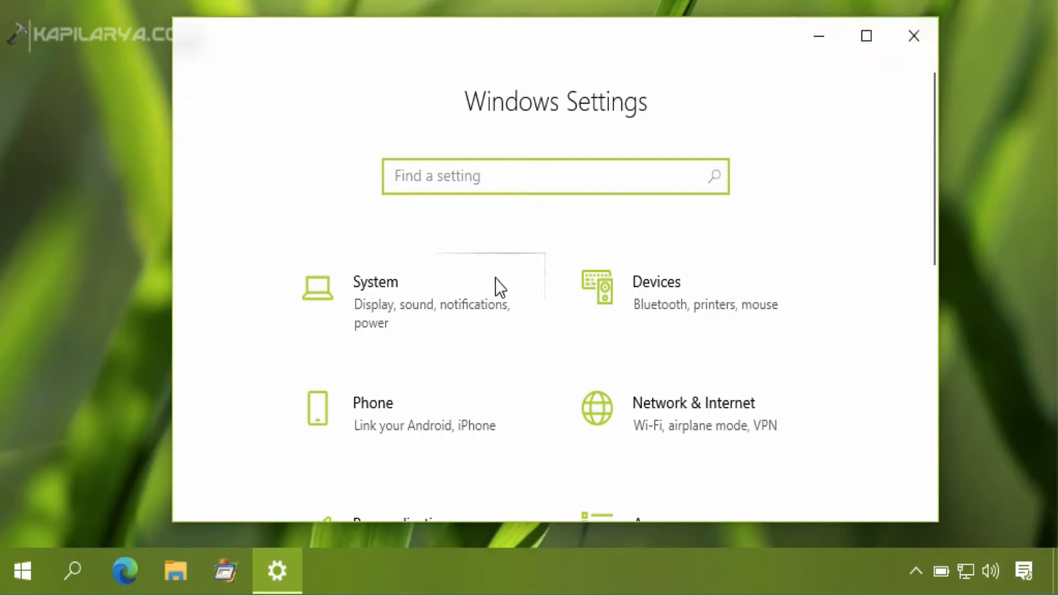
pyautogui.scroll(-3)
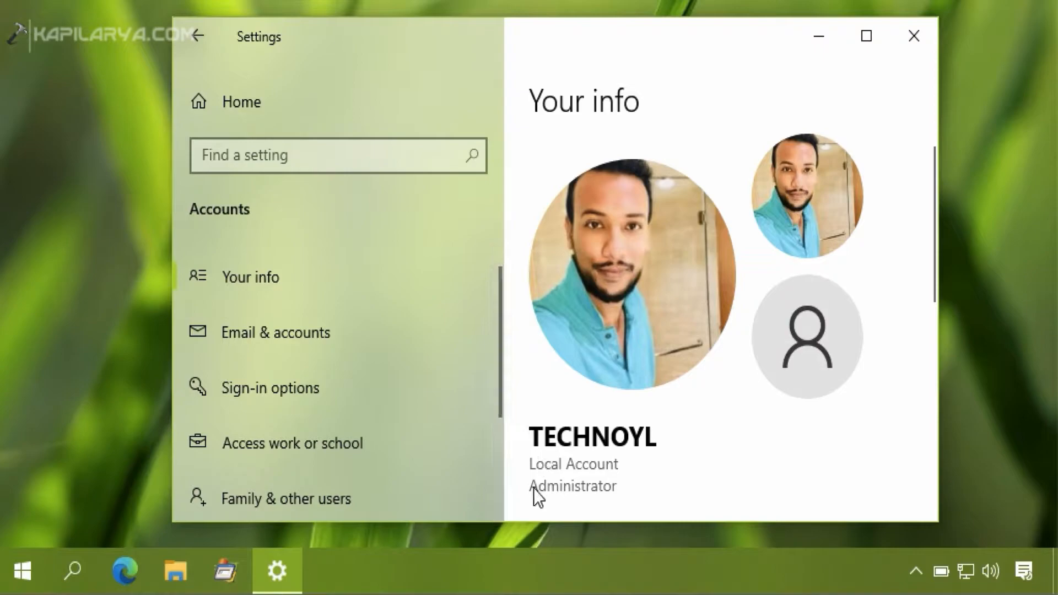
pyautogui.moveTo(589, 508)
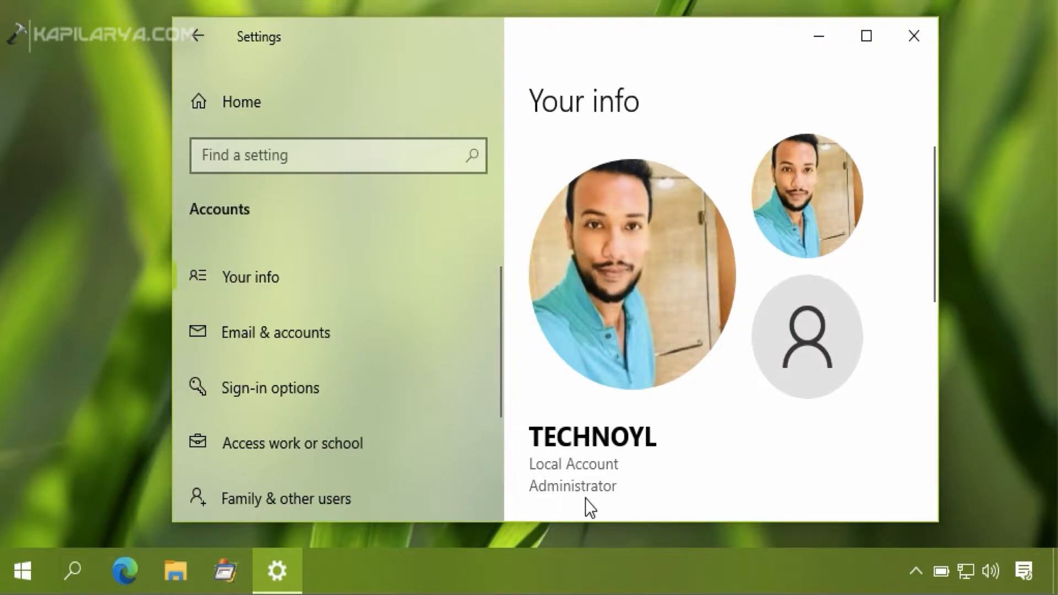
pyautogui.moveTo(617, 505)
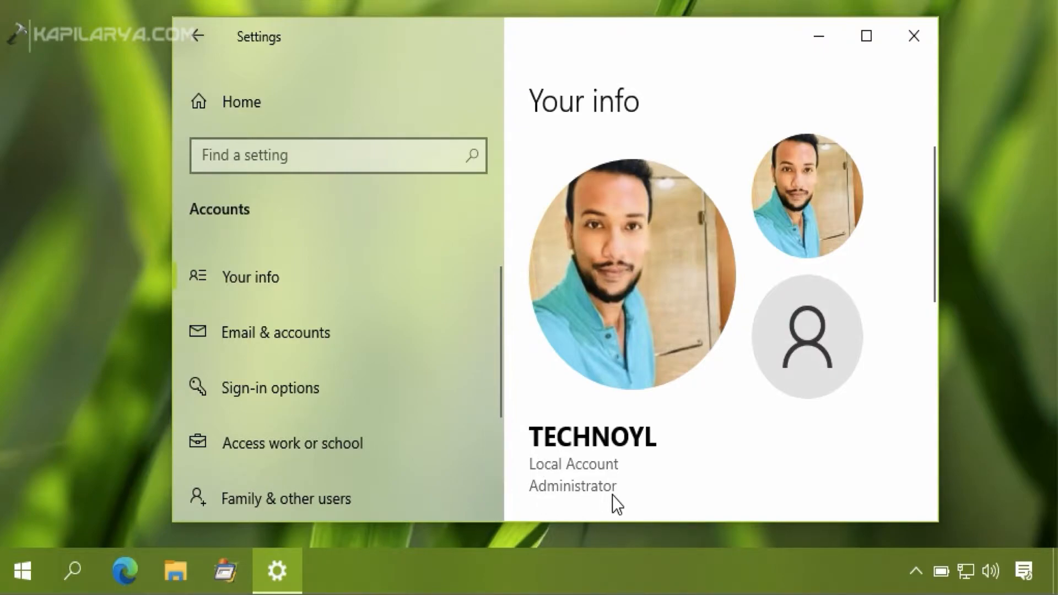
pyautogui.moveTo(537, 505)
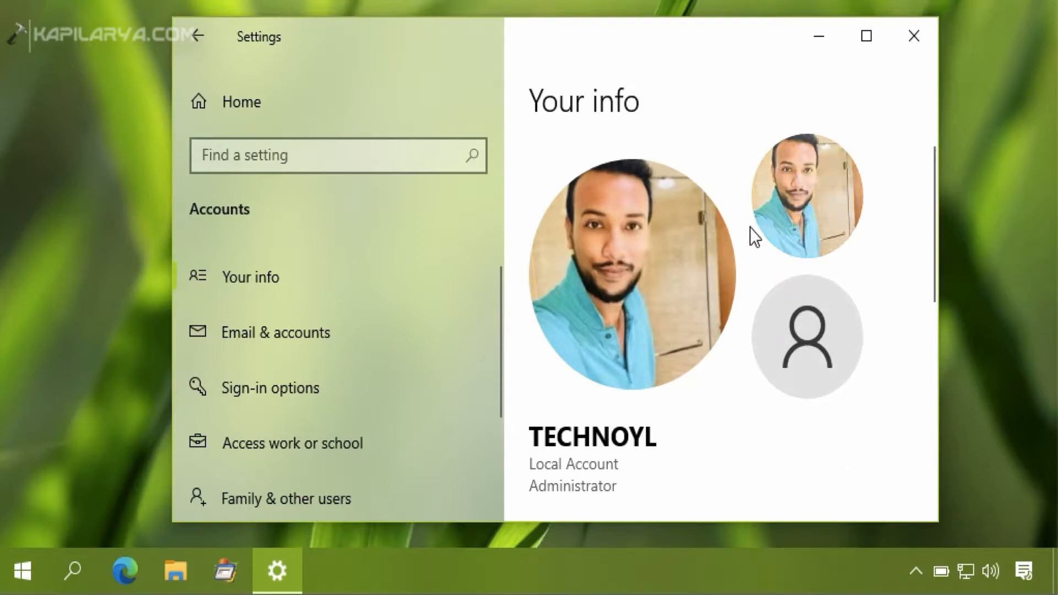
pyautogui.click(915, 36)
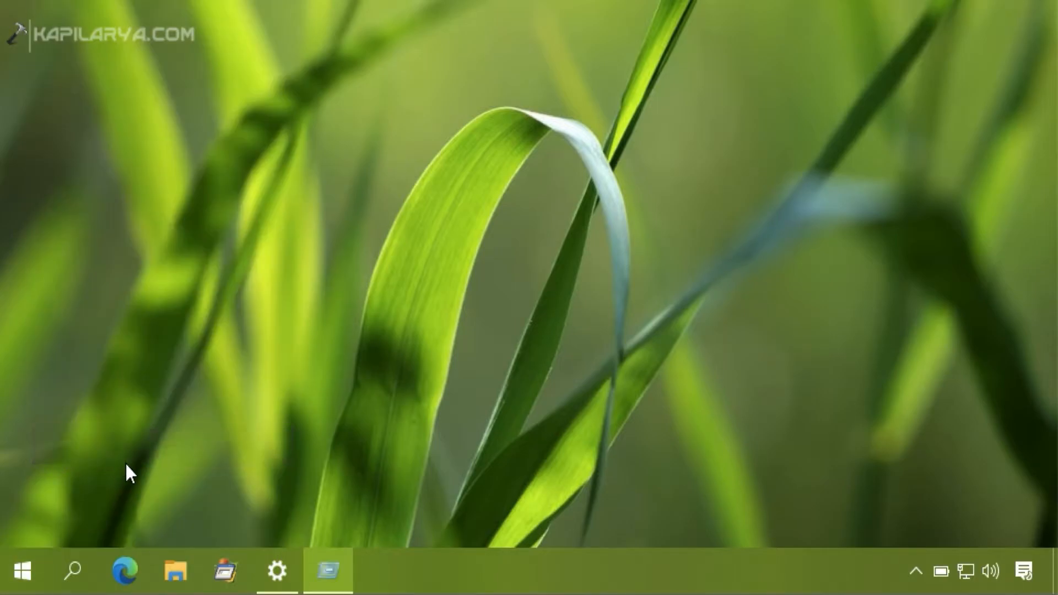
# Step: Run netplwiz to open User Accounts listing Admin2 and Technoyl
pyautogui.write('NET')
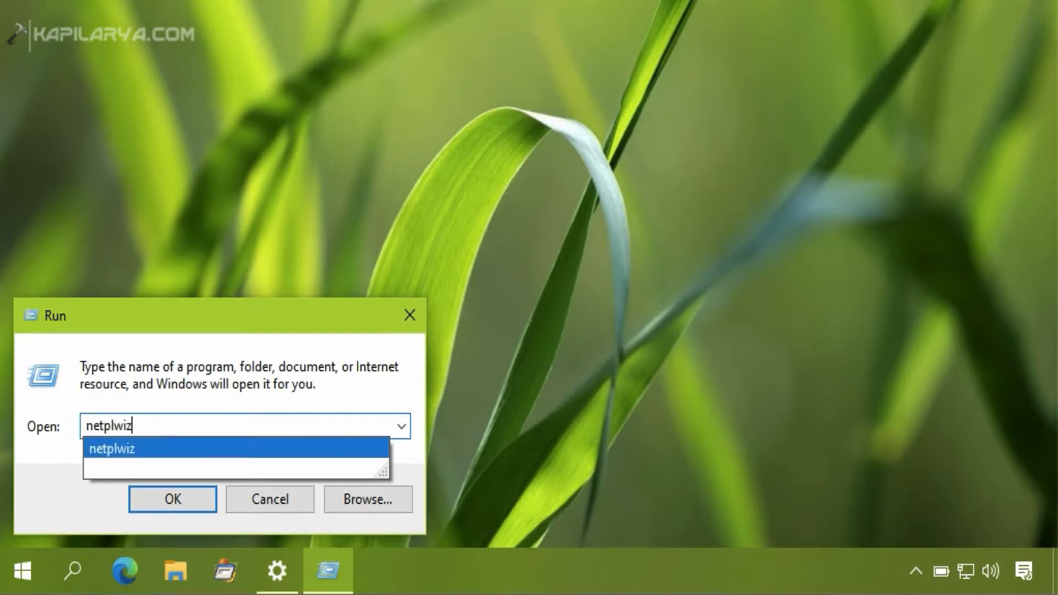
pyautogui.moveTo(138, 467)
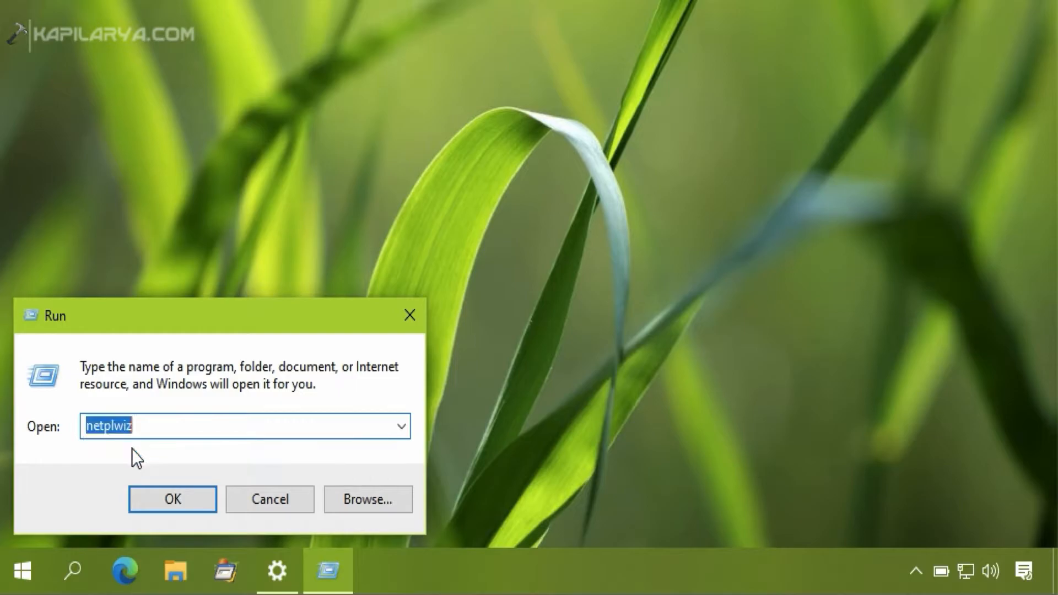
pyautogui.click(171, 498)
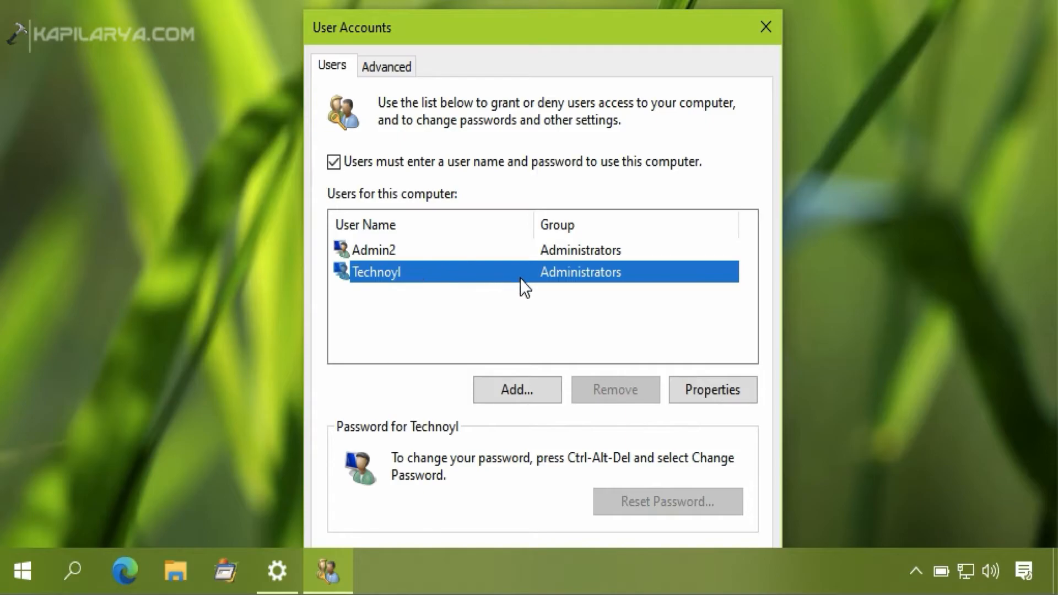
pyautogui.moveTo(543, 289)
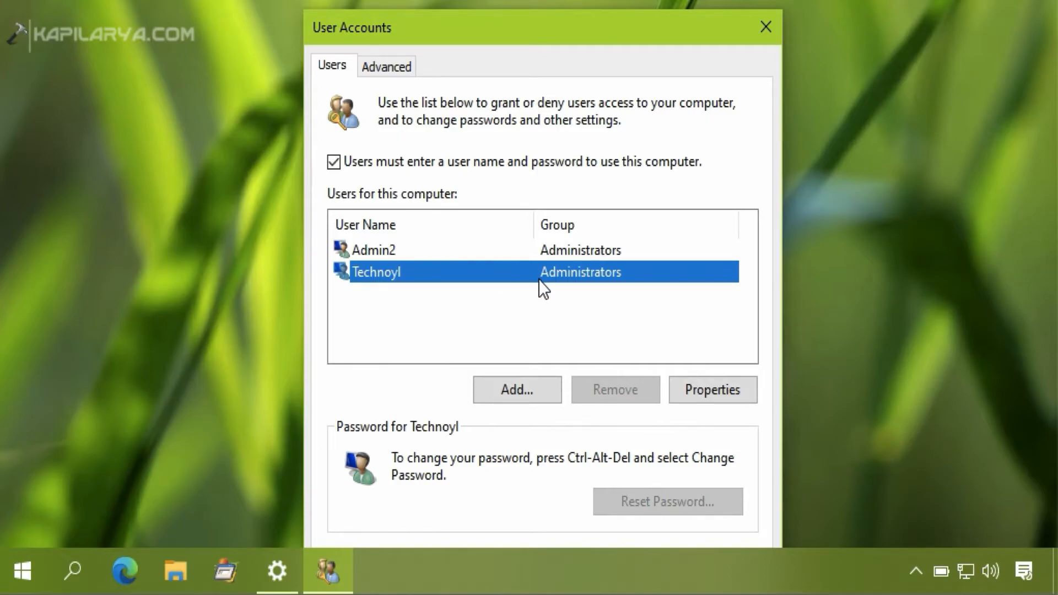
pyautogui.moveTo(616, 289)
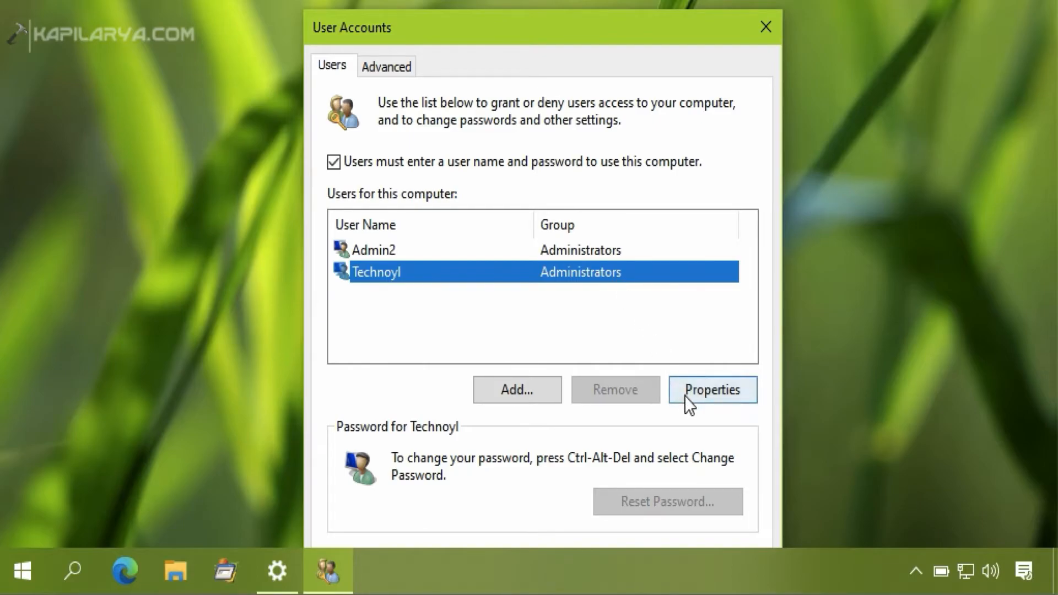
# Step: Set Technoyl's Group Membership to Standard user and confirm it
pyautogui.click(712, 389)
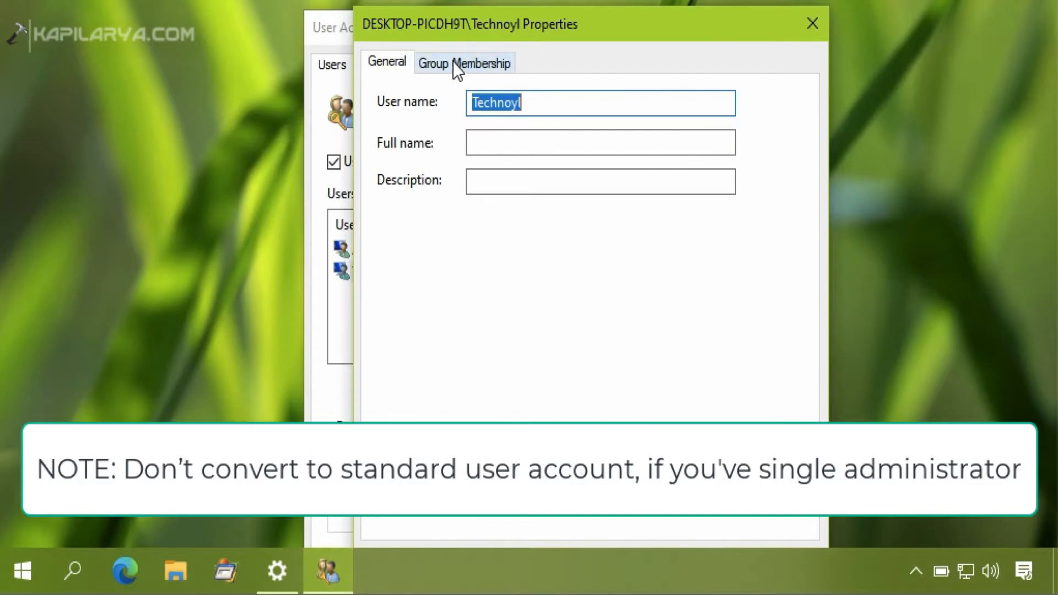
pyautogui.click(464, 61)
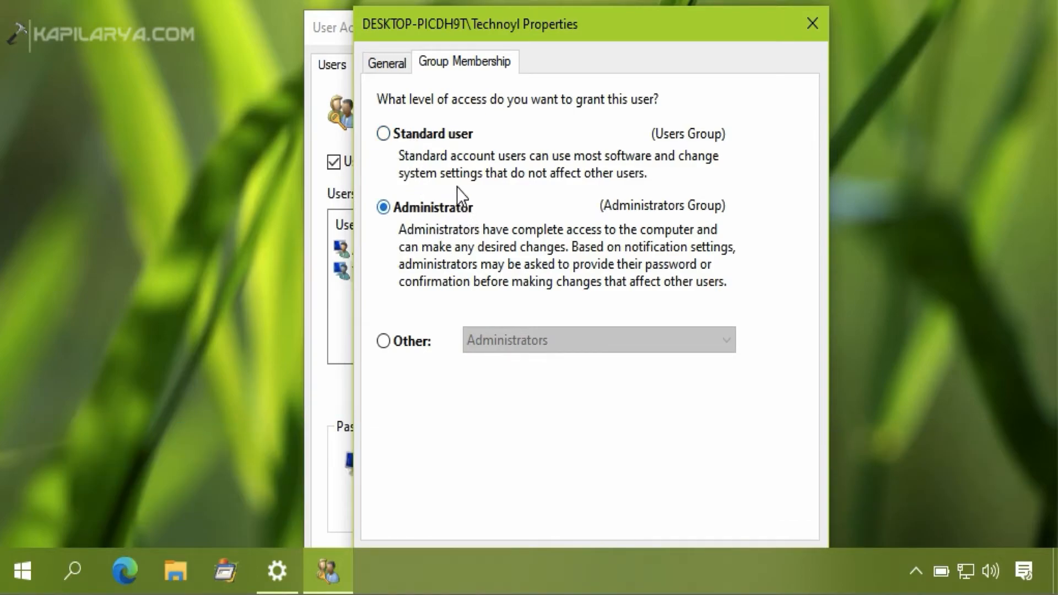
pyautogui.click(384, 133)
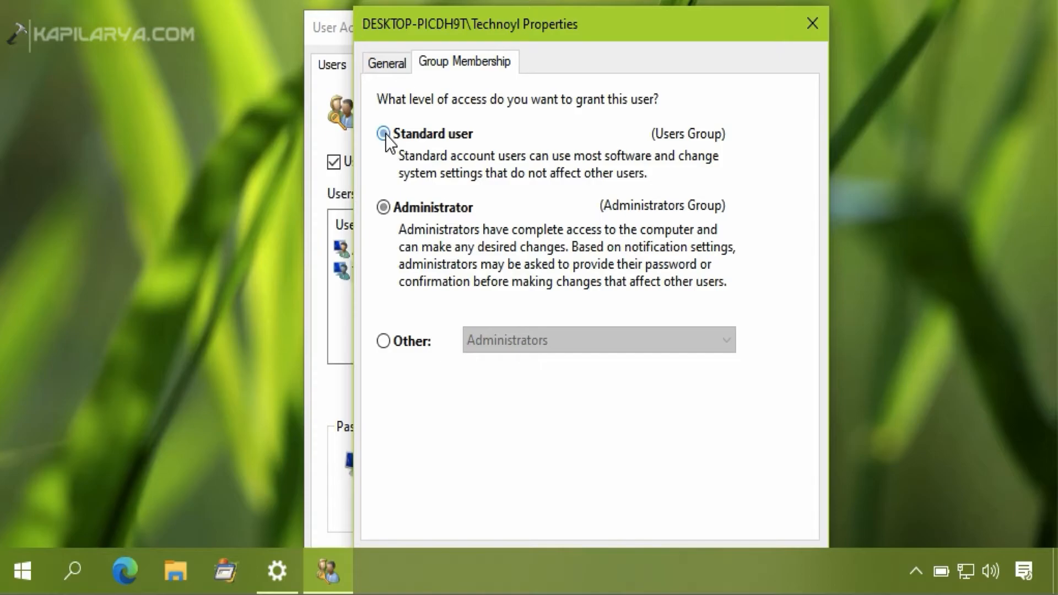
pyautogui.click(384, 133)
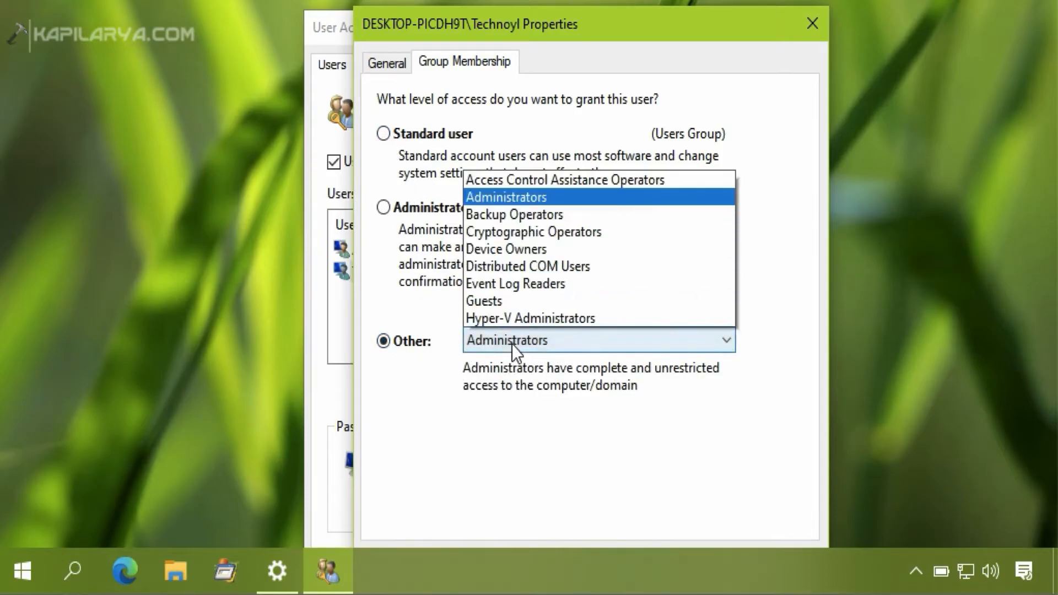
pyautogui.scroll(-3)
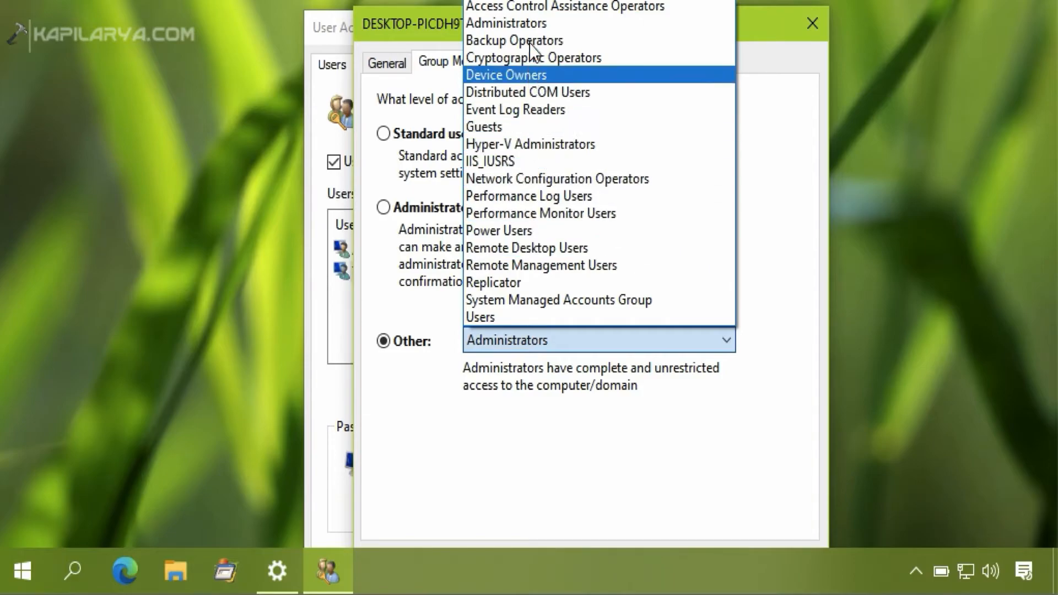
pyautogui.moveTo(533, 265)
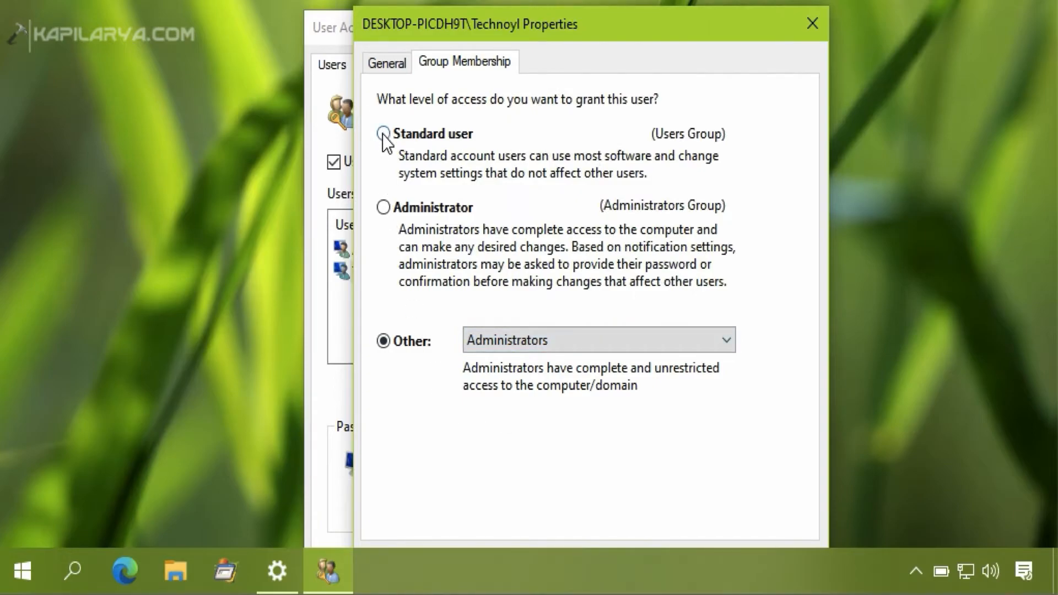
pyautogui.click(384, 134)
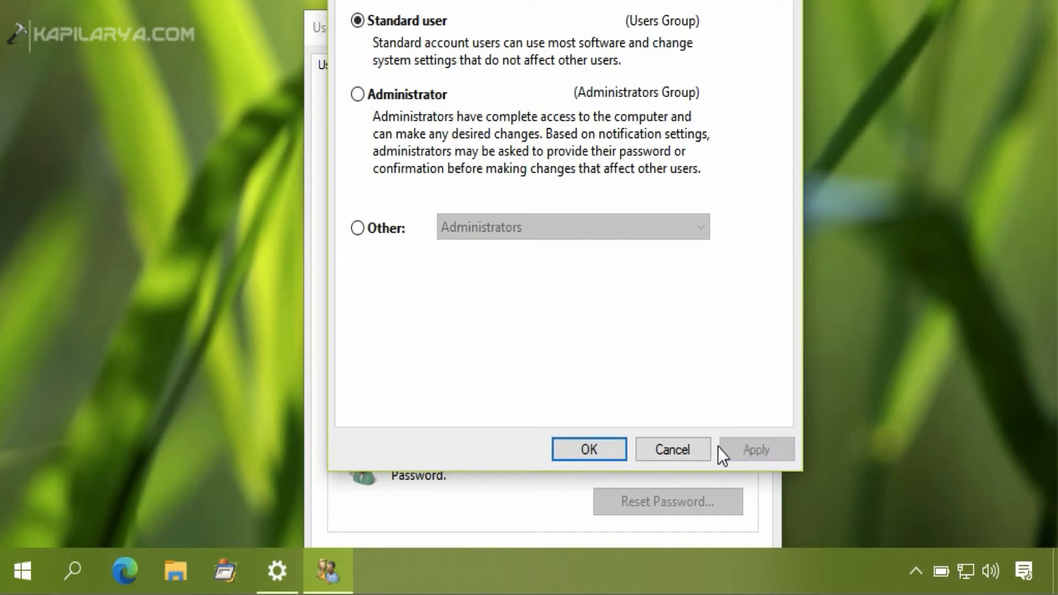
pyautogui.click(588, 449)
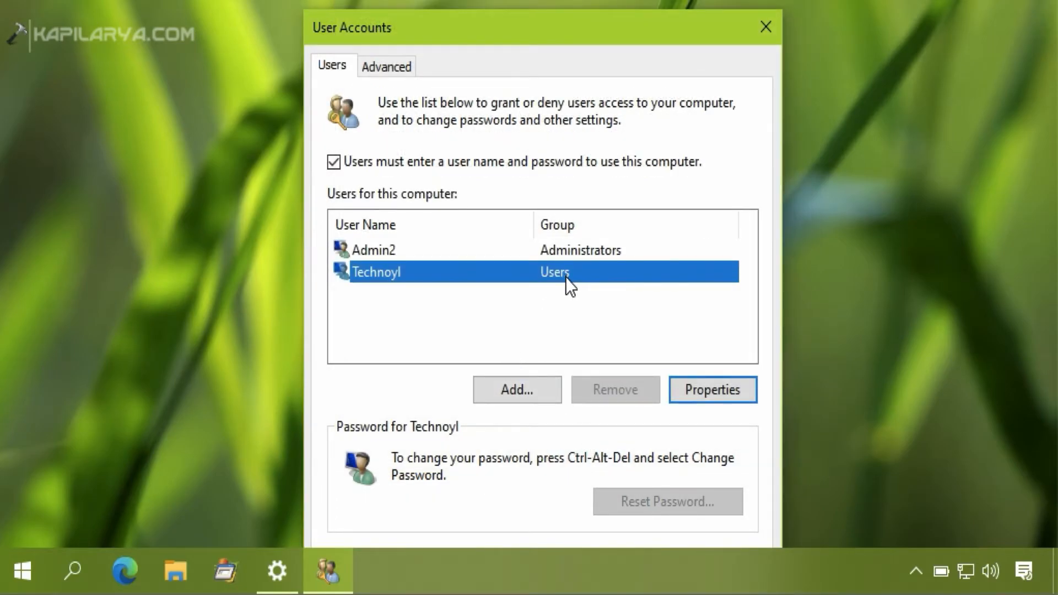
pyautogui.moveTo(619, 288)
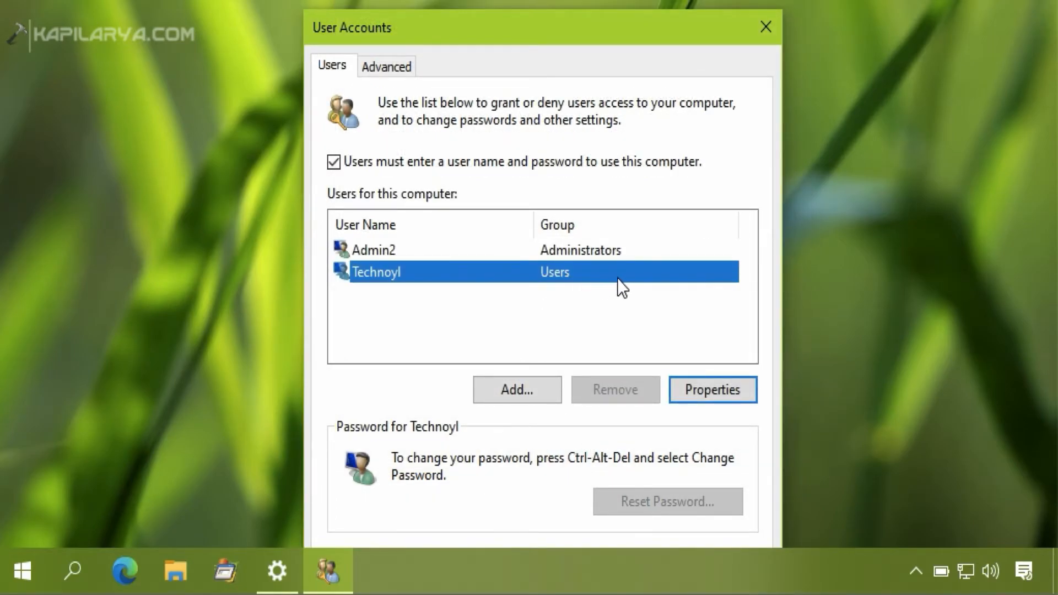
pyautogui.moveTo(764, 27)
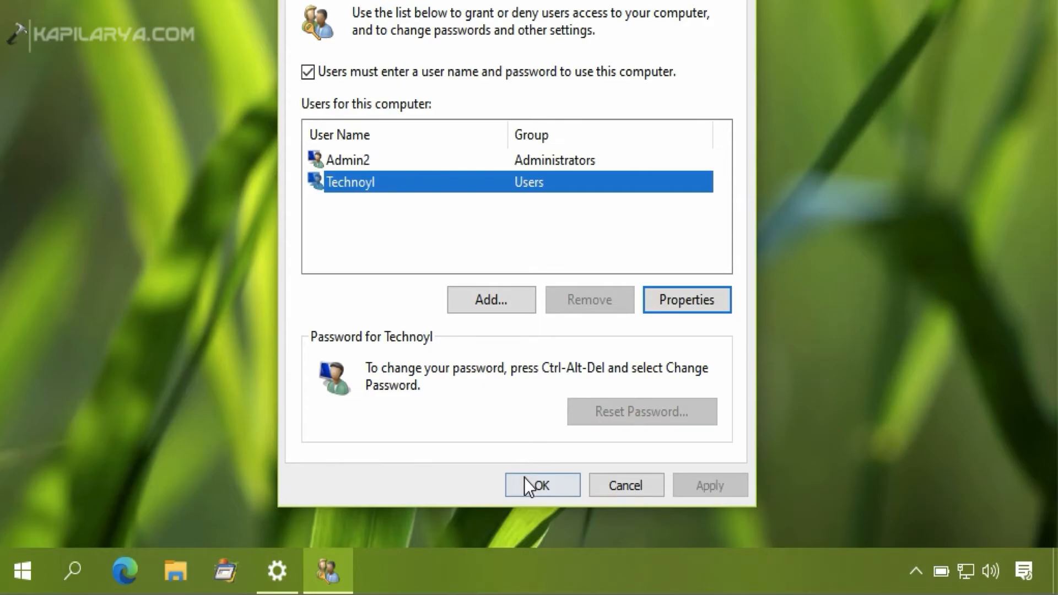
# Step: Accept the sign-out prompt and sign back in as Technoyl
pyautogui.click(541, 485)
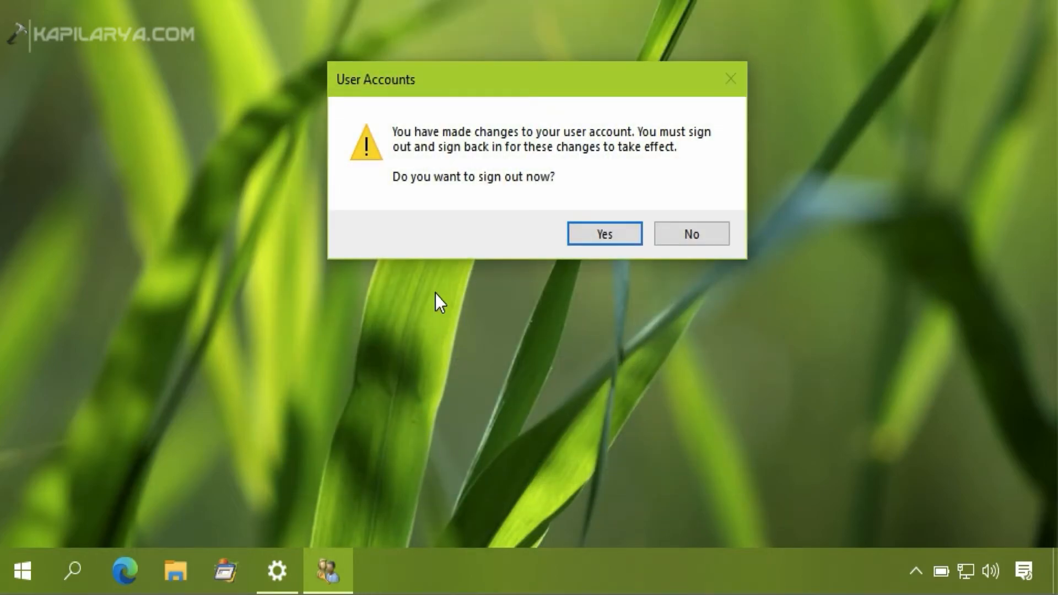
pyautogui.moveTo(648, 135)
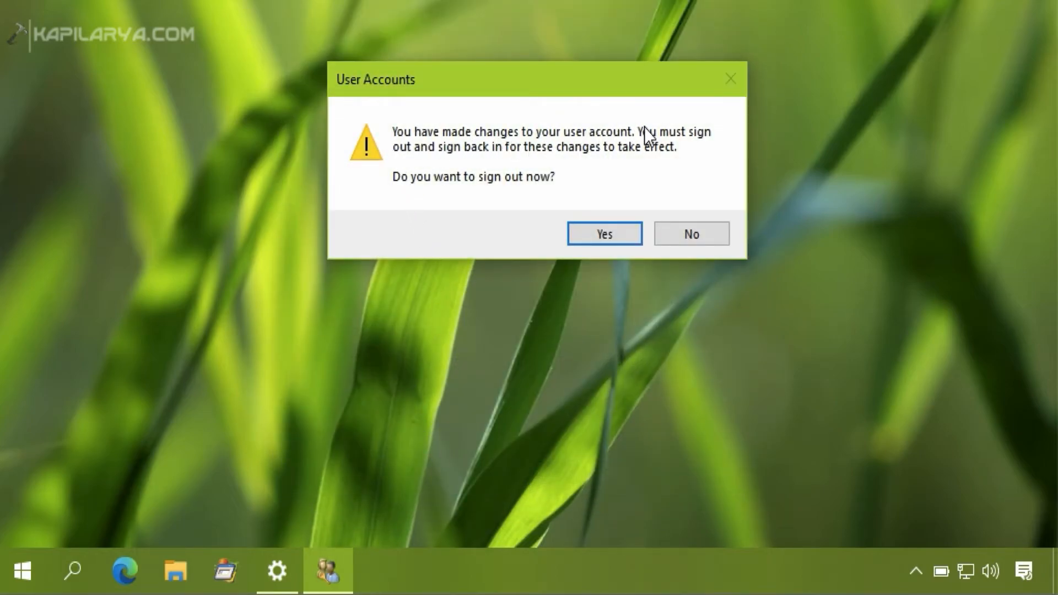
pyautogui.moveTo(422, 158)
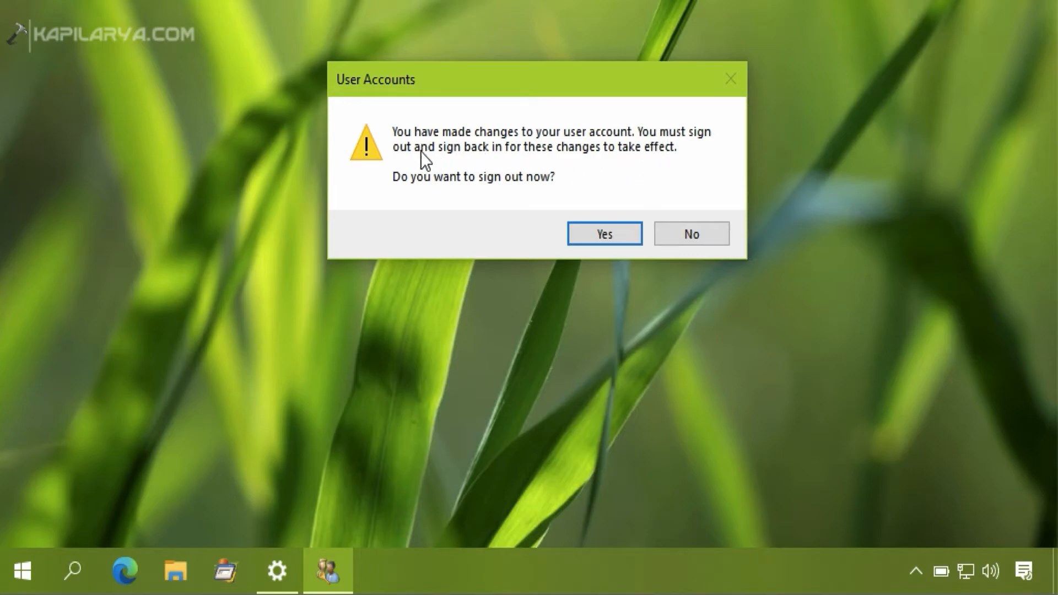
pyautogui.moveTo(629, 194)
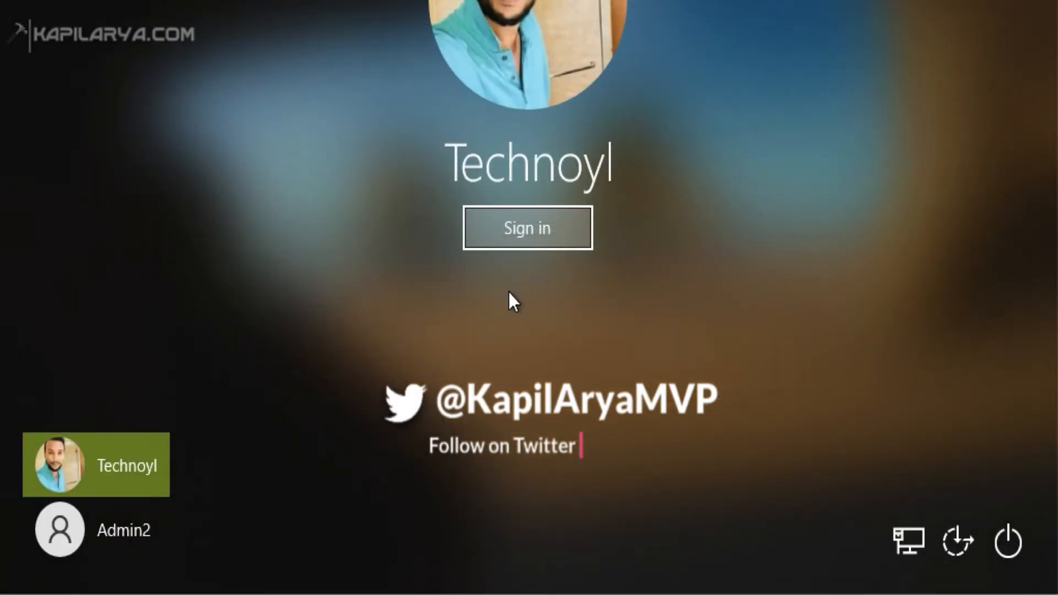
pyautogui.click(528, 228)
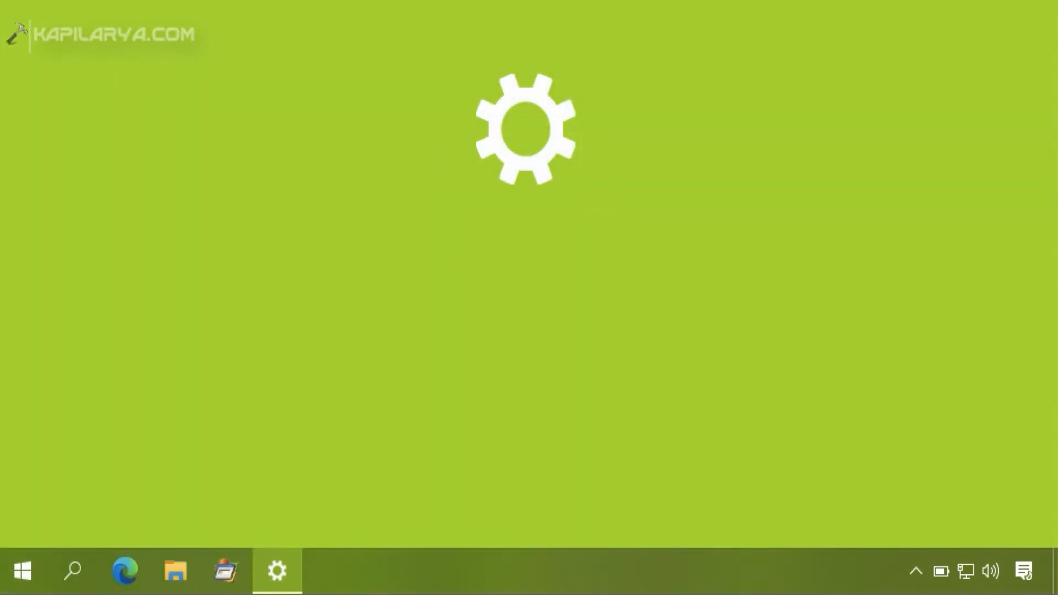
# Step: Review TECHNOYL's Local Account type on the Settings Your info page
pyautogui.click(277, 570)
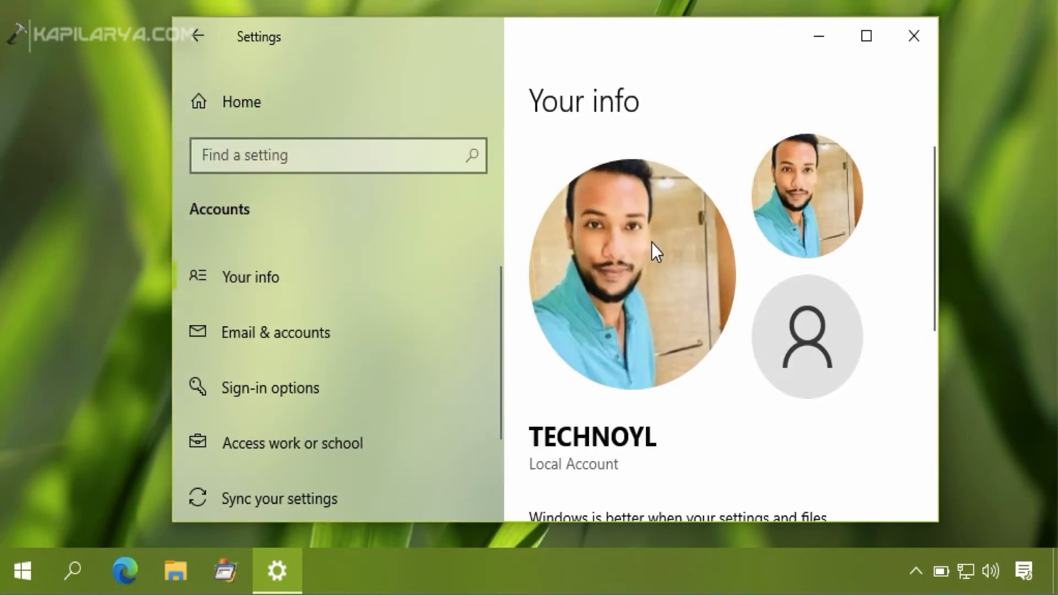
pyautogui.scroll(-3)
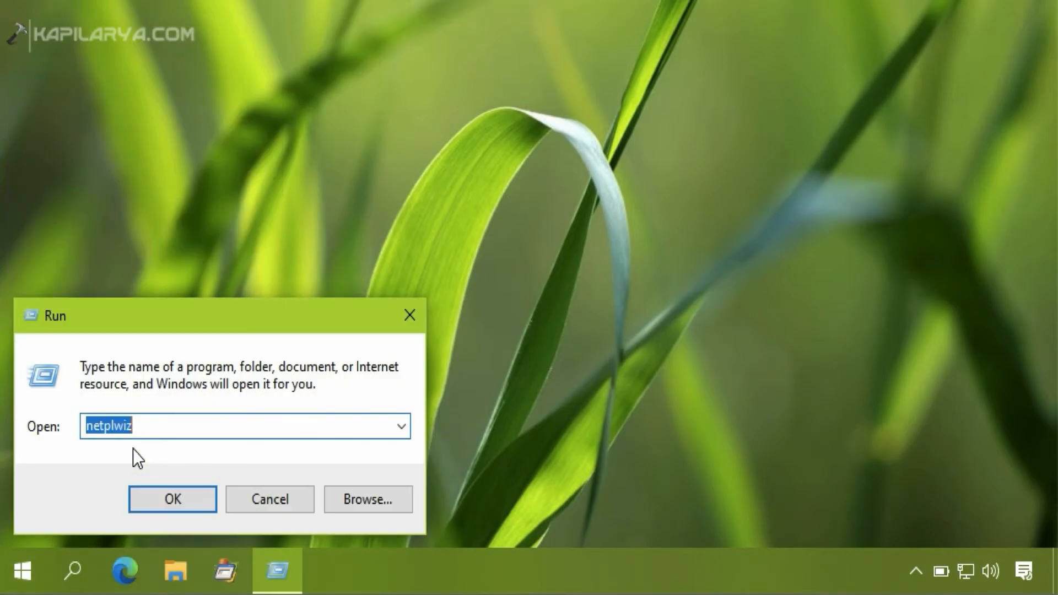
# Step: Launch netplwiz and approve the UAC prompt with administrator credentials
pyautogui.click(171, 499)
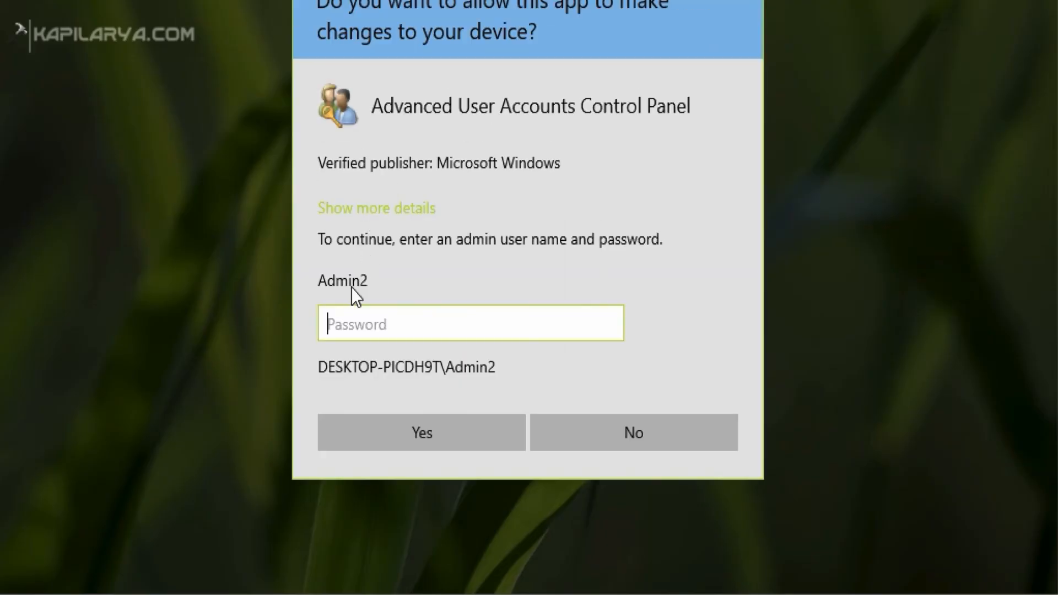
pyautogui.moveTo(367, 59)
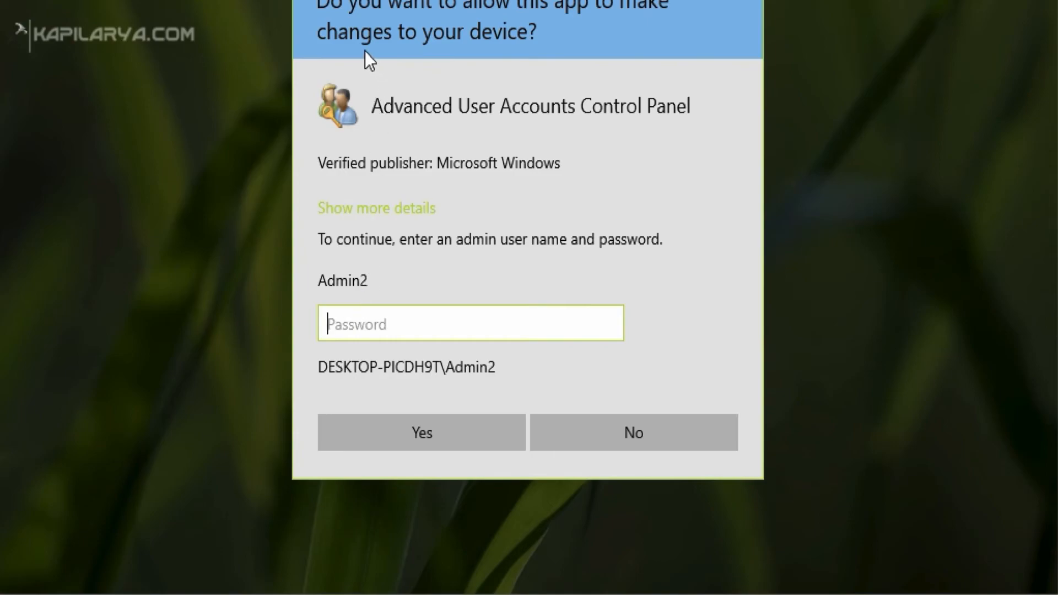
pyautogui.moveTo(324, 307)
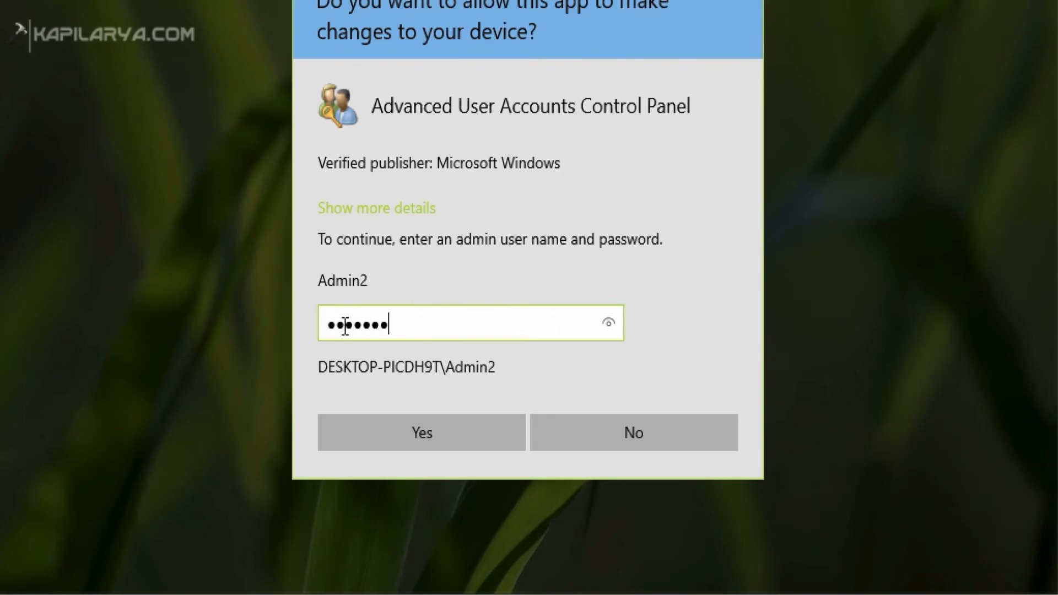
pyautogui.click(421, 433)
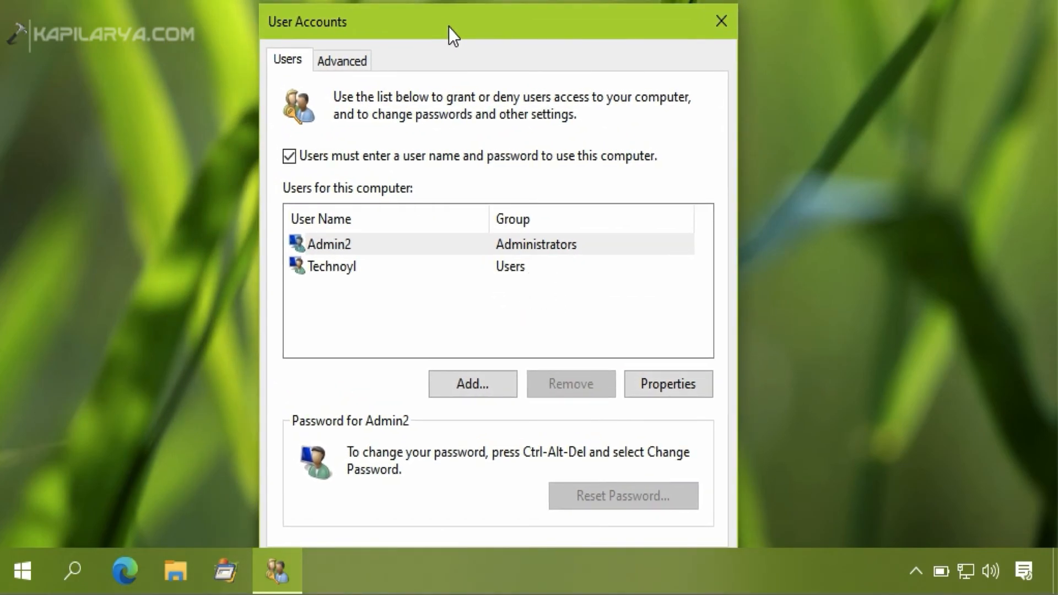
pyautogui.moveTo(348, 273)
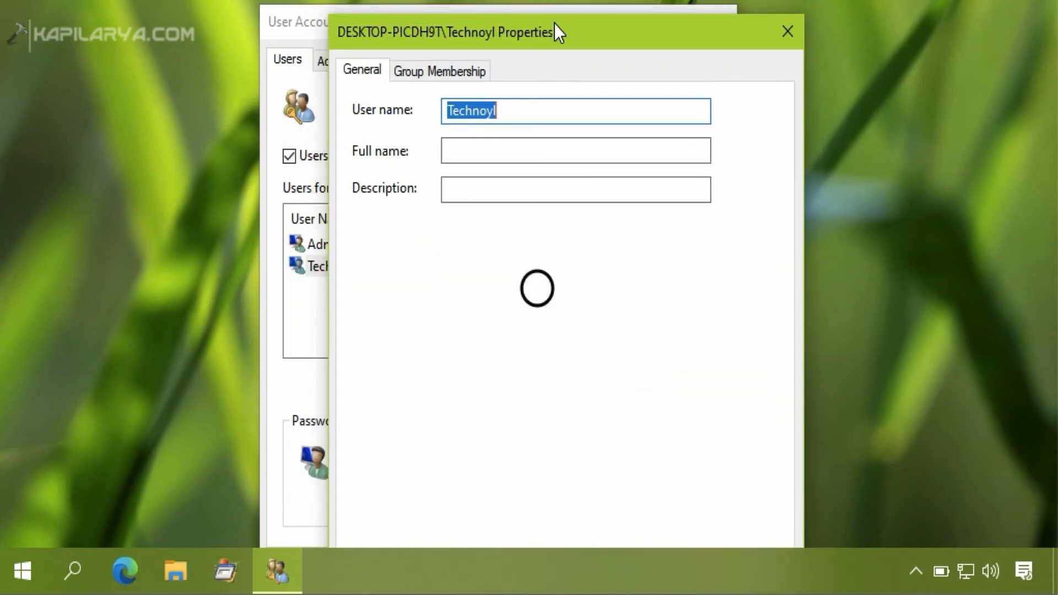
# Step: Set Technoyl's Group Membership back to Administrator and confirm it
pyautogui.click(440, 70)
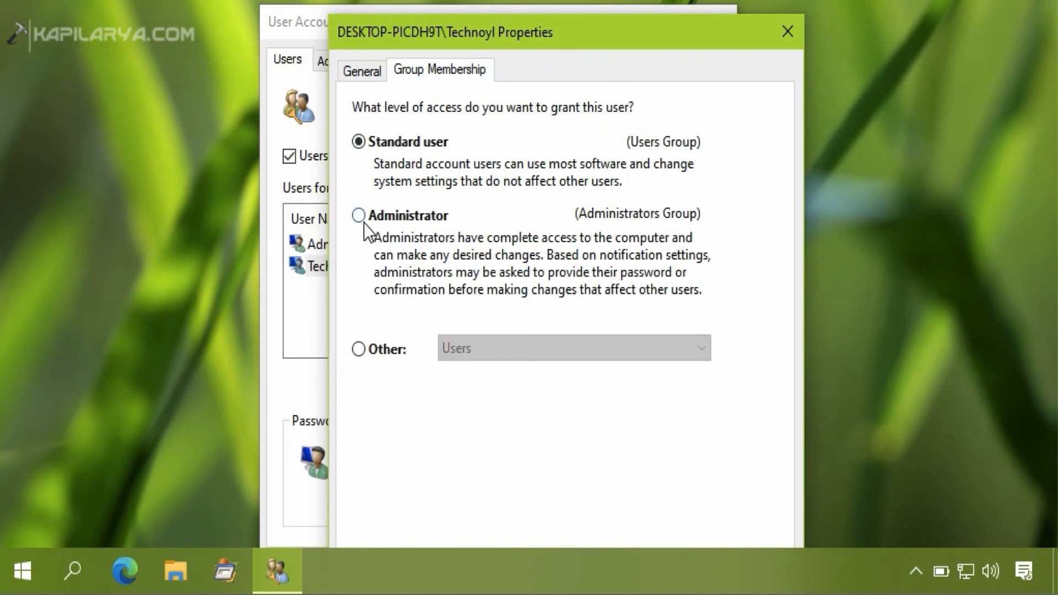
pyautogui.click(359, 214)
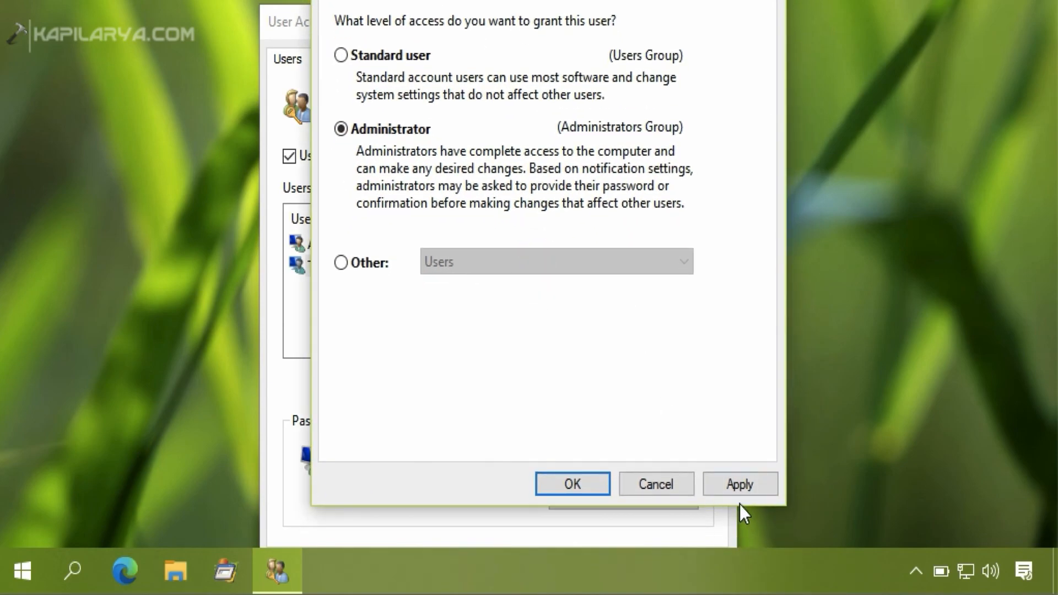
pyautogui.click(571, 484)
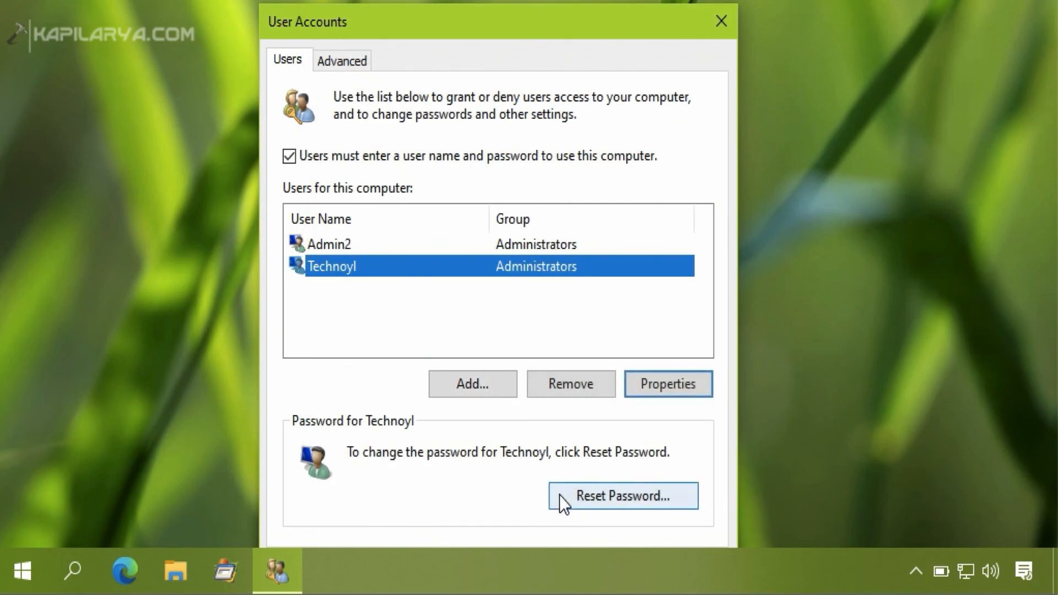
pyautogui.moveTo(457, 48)
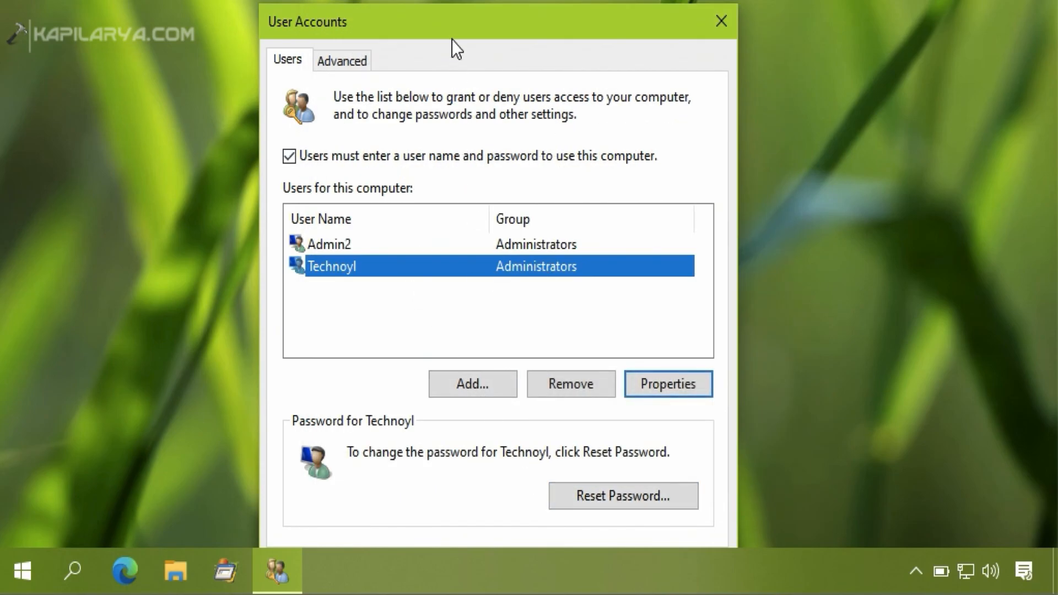